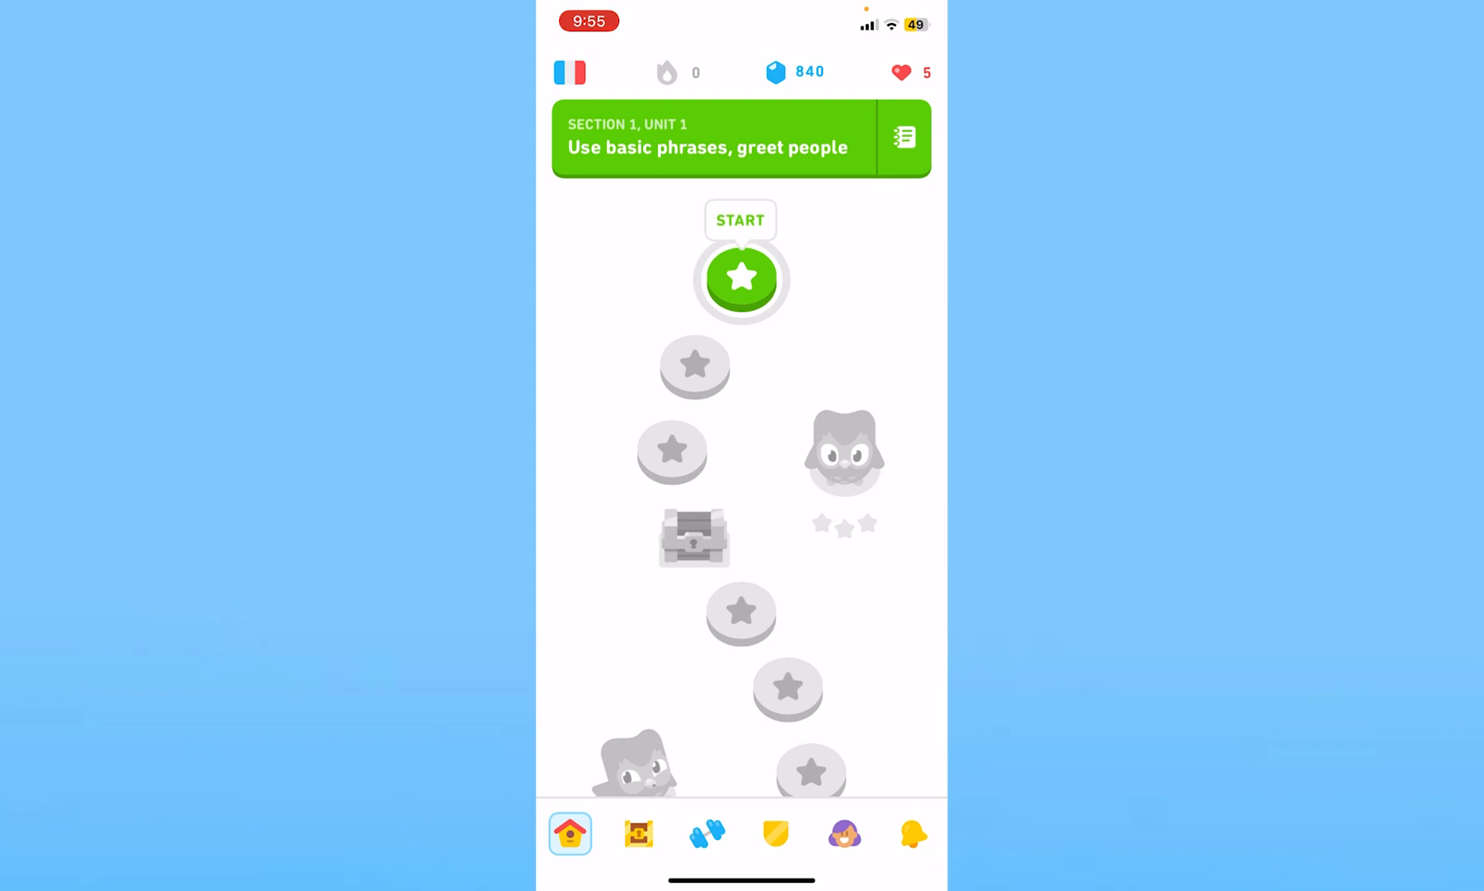
# Go to the learner's profile page and enter its account Settings via the gear icon.
pyautogui.click(843, 833)
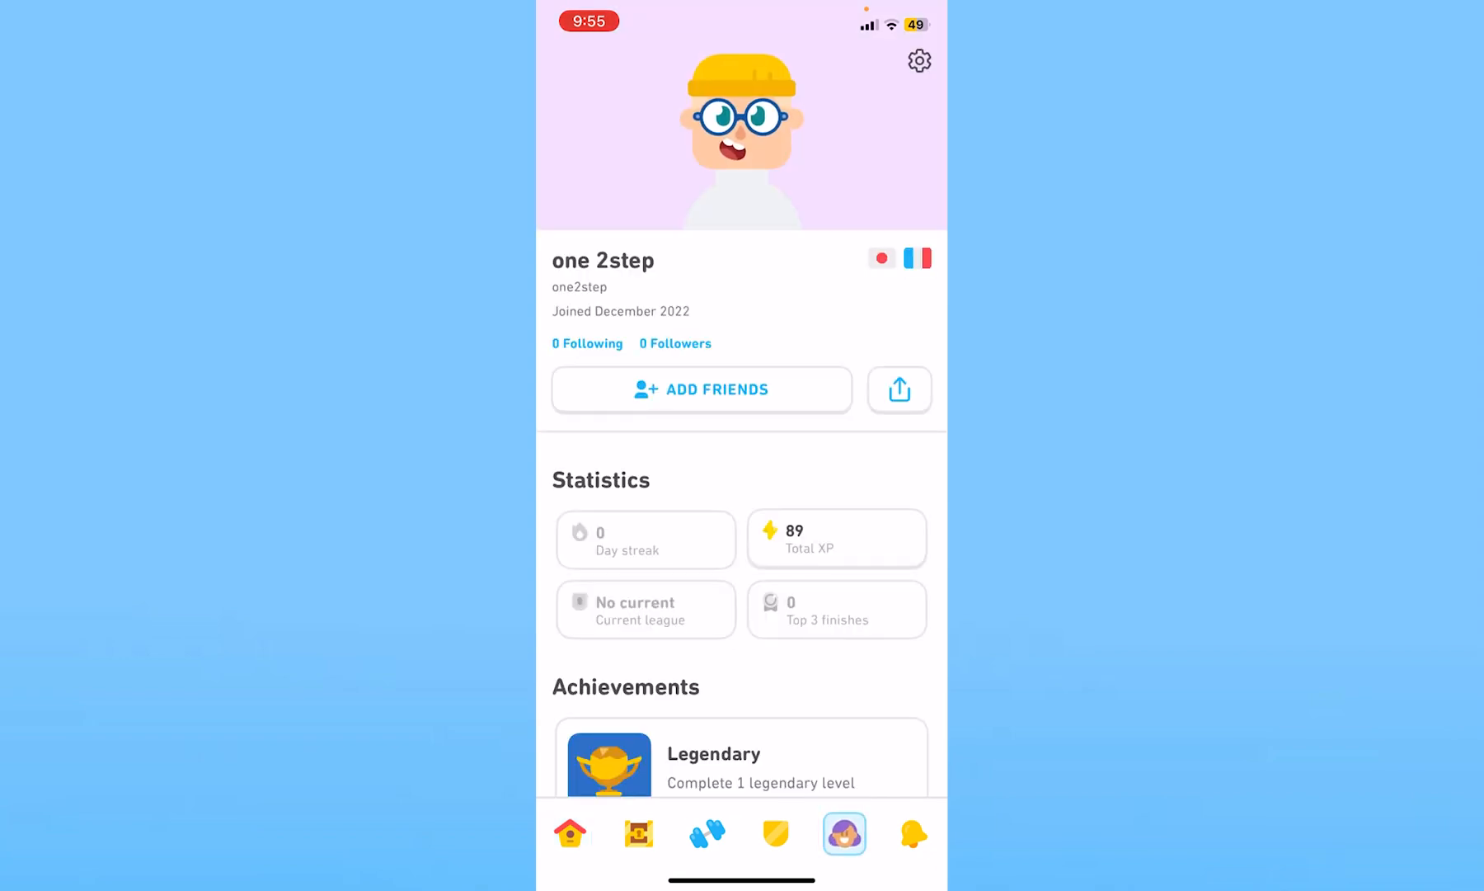
pyautogui.click(917, 59)
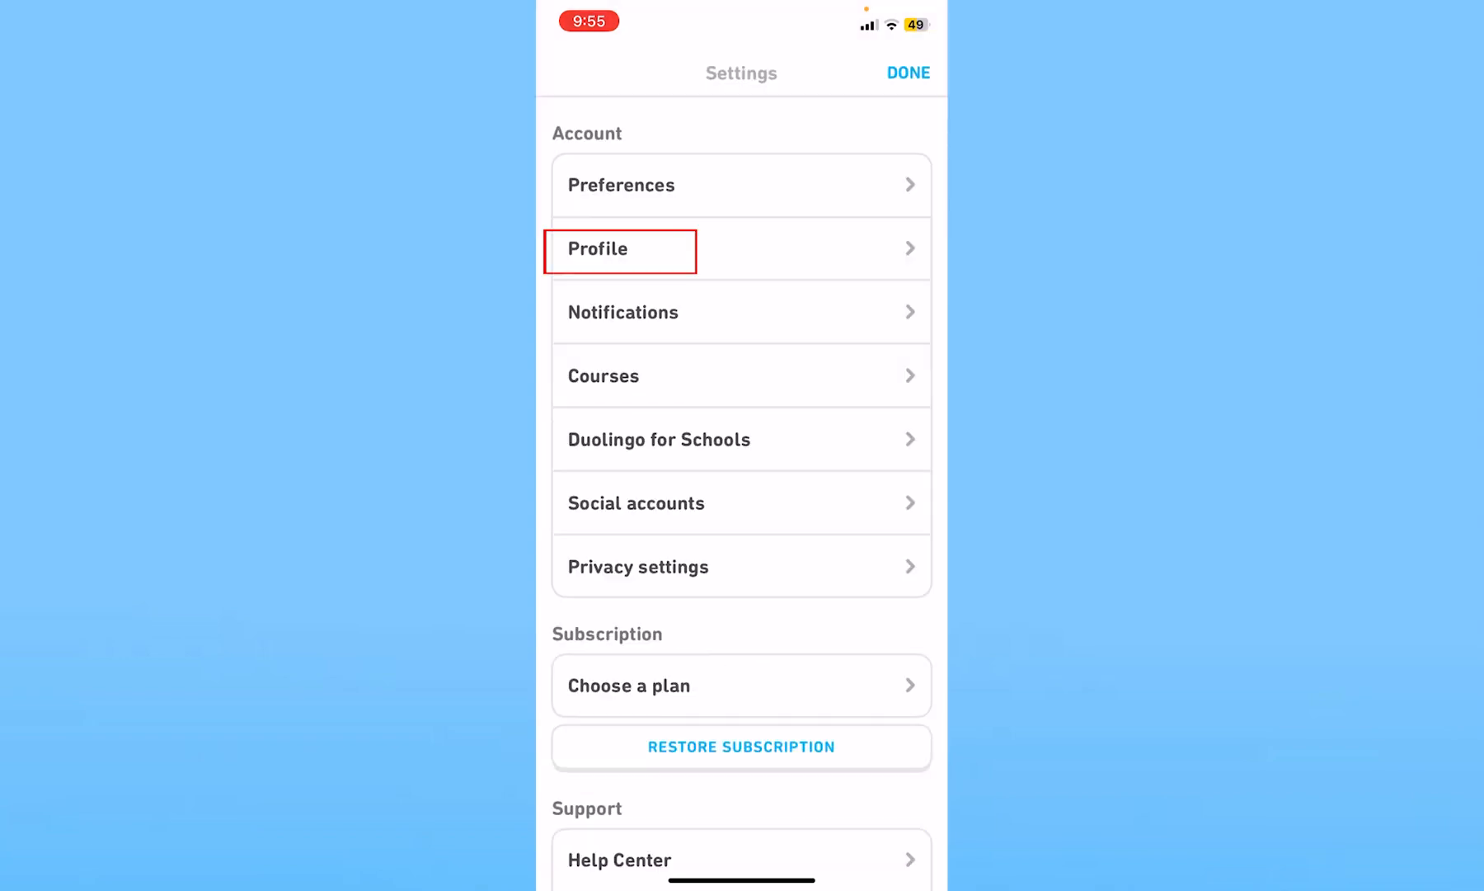
pyautogui.click(620, 249)
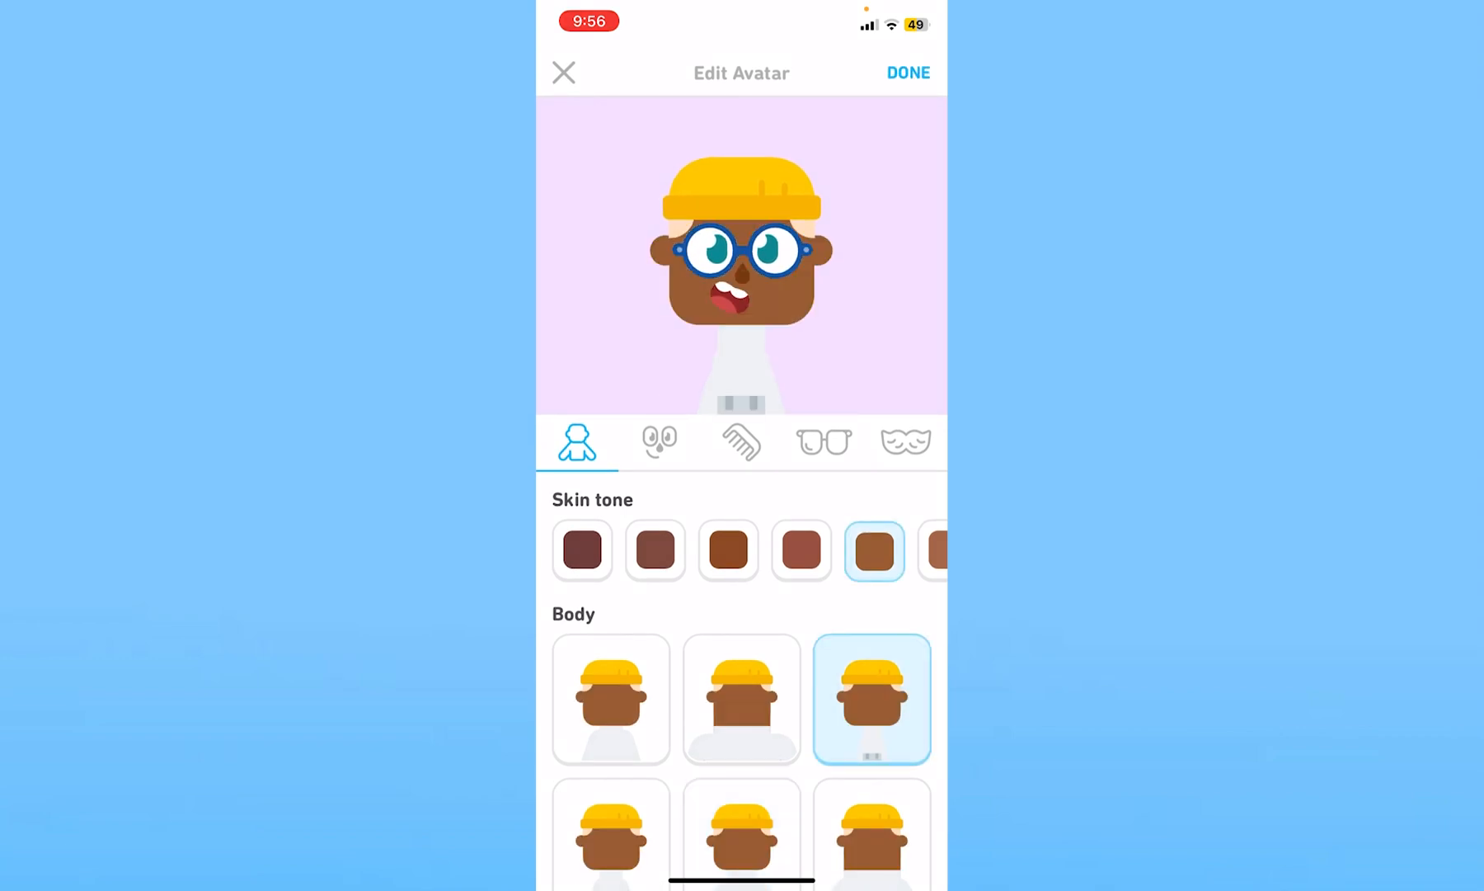
# Pick red sunglasses, a yellow cap and a lighter tan skin tone for the avatar, then save with DONE.
pyautogui.click(741, 440)
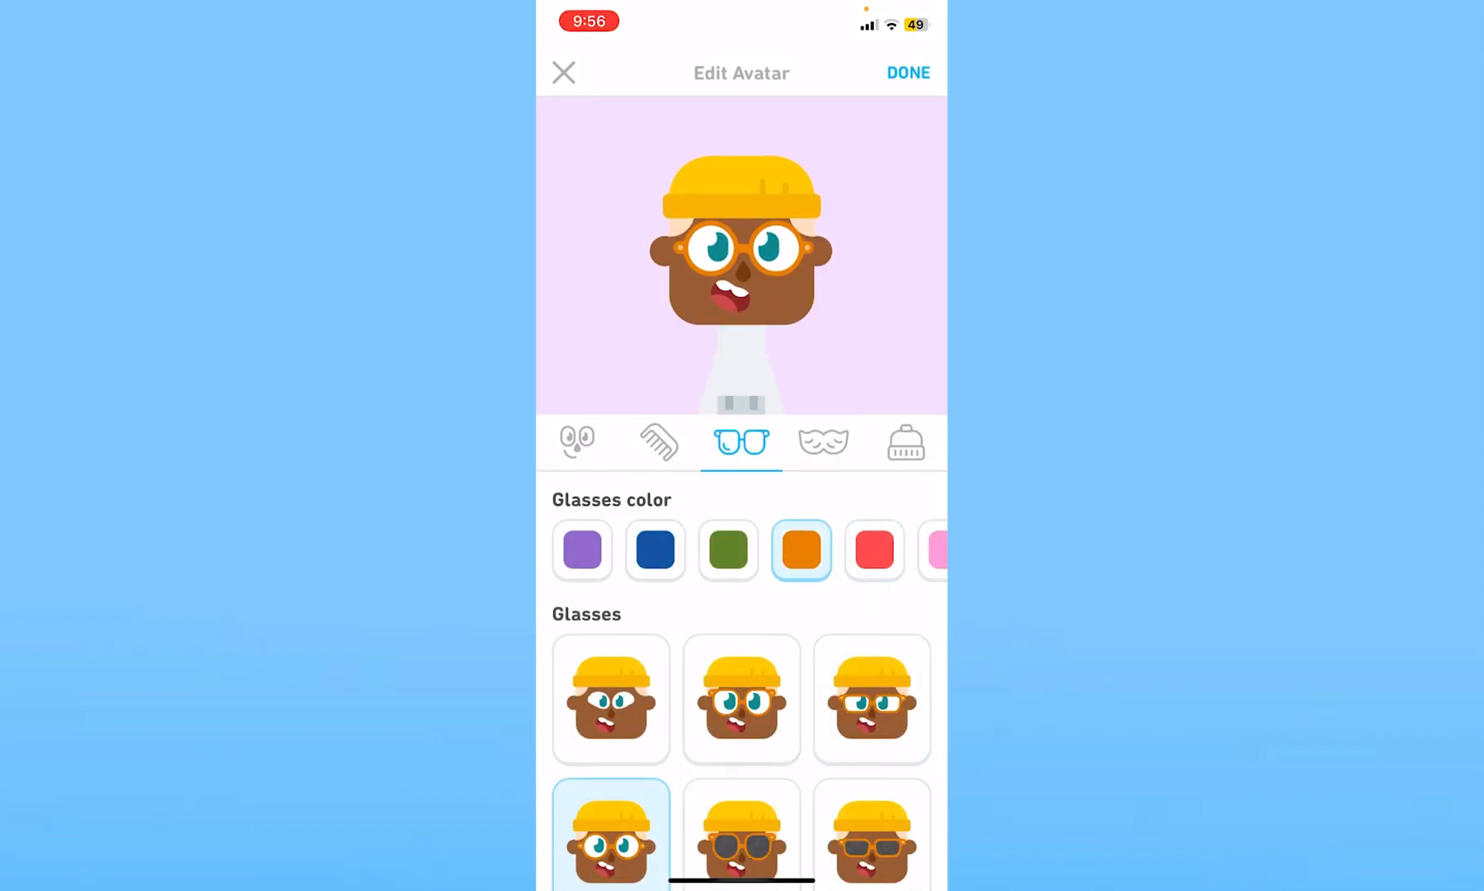
pyautogui.click(873, 549)
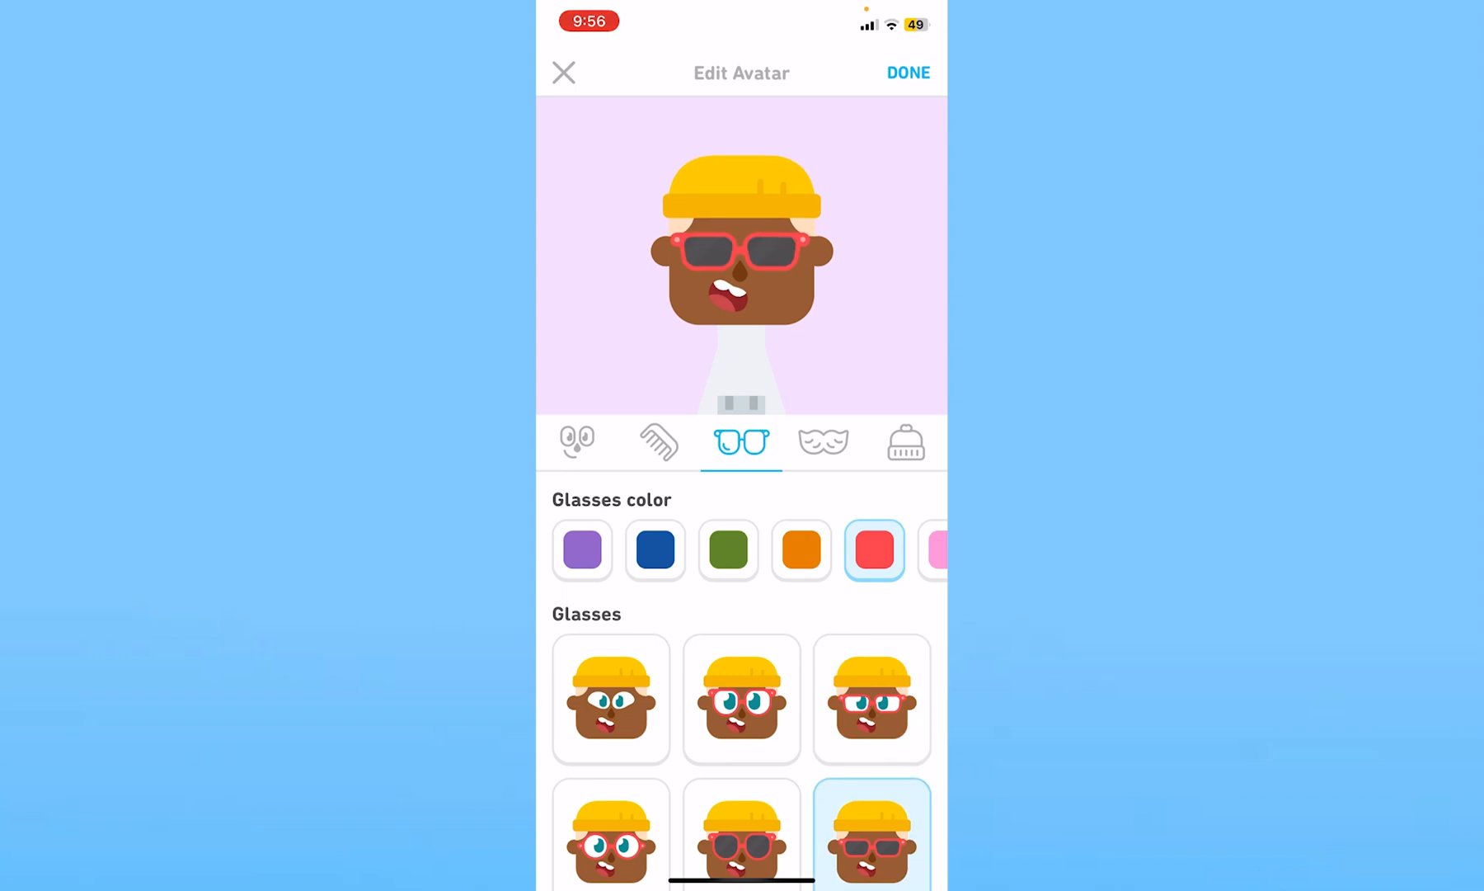
pyautogui.click(658, 441)
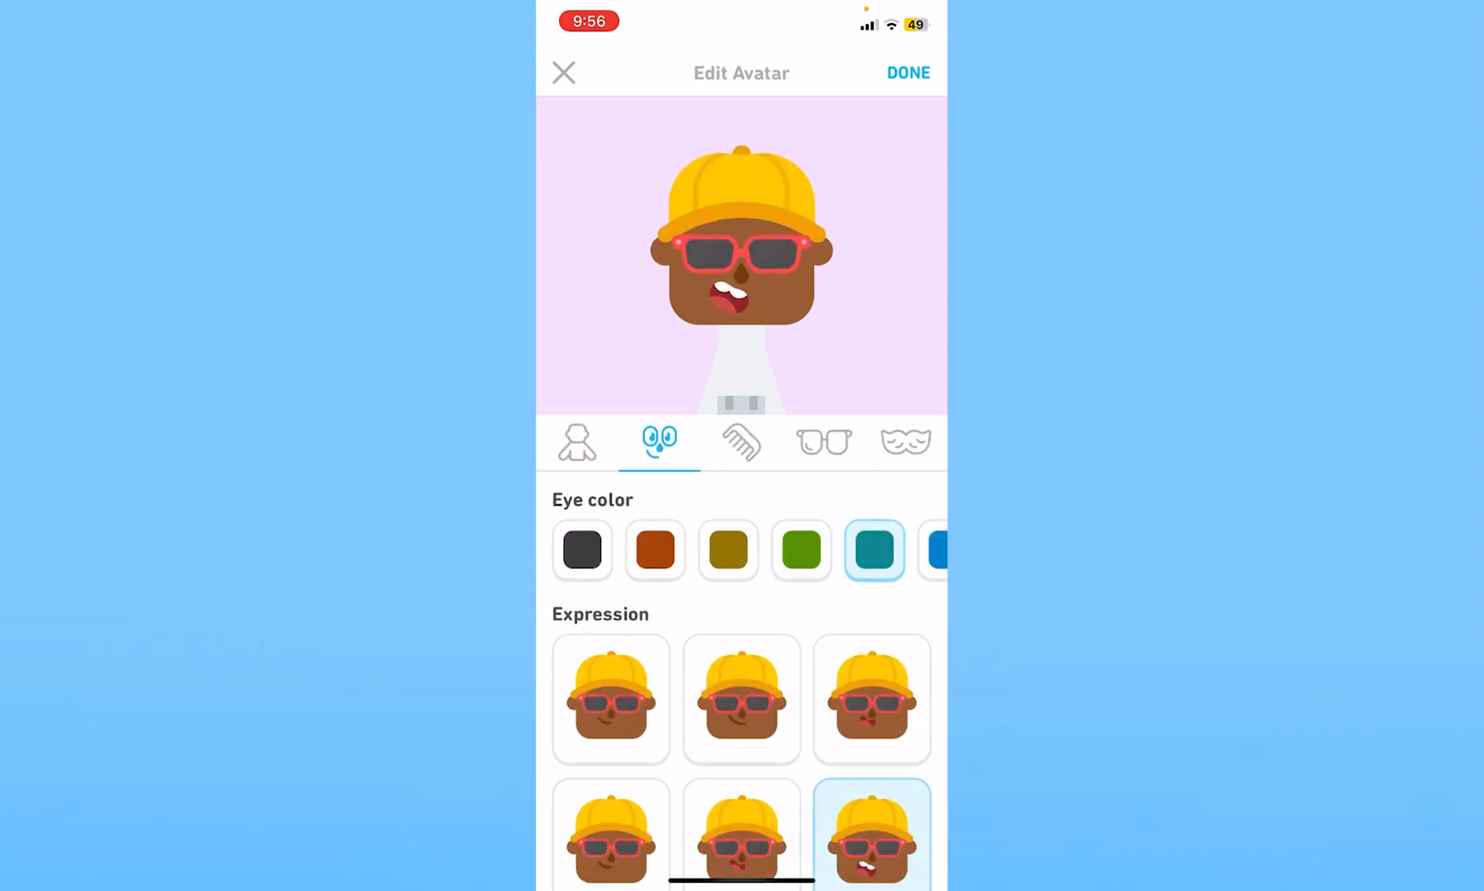
pyautogui.click(577, 440)
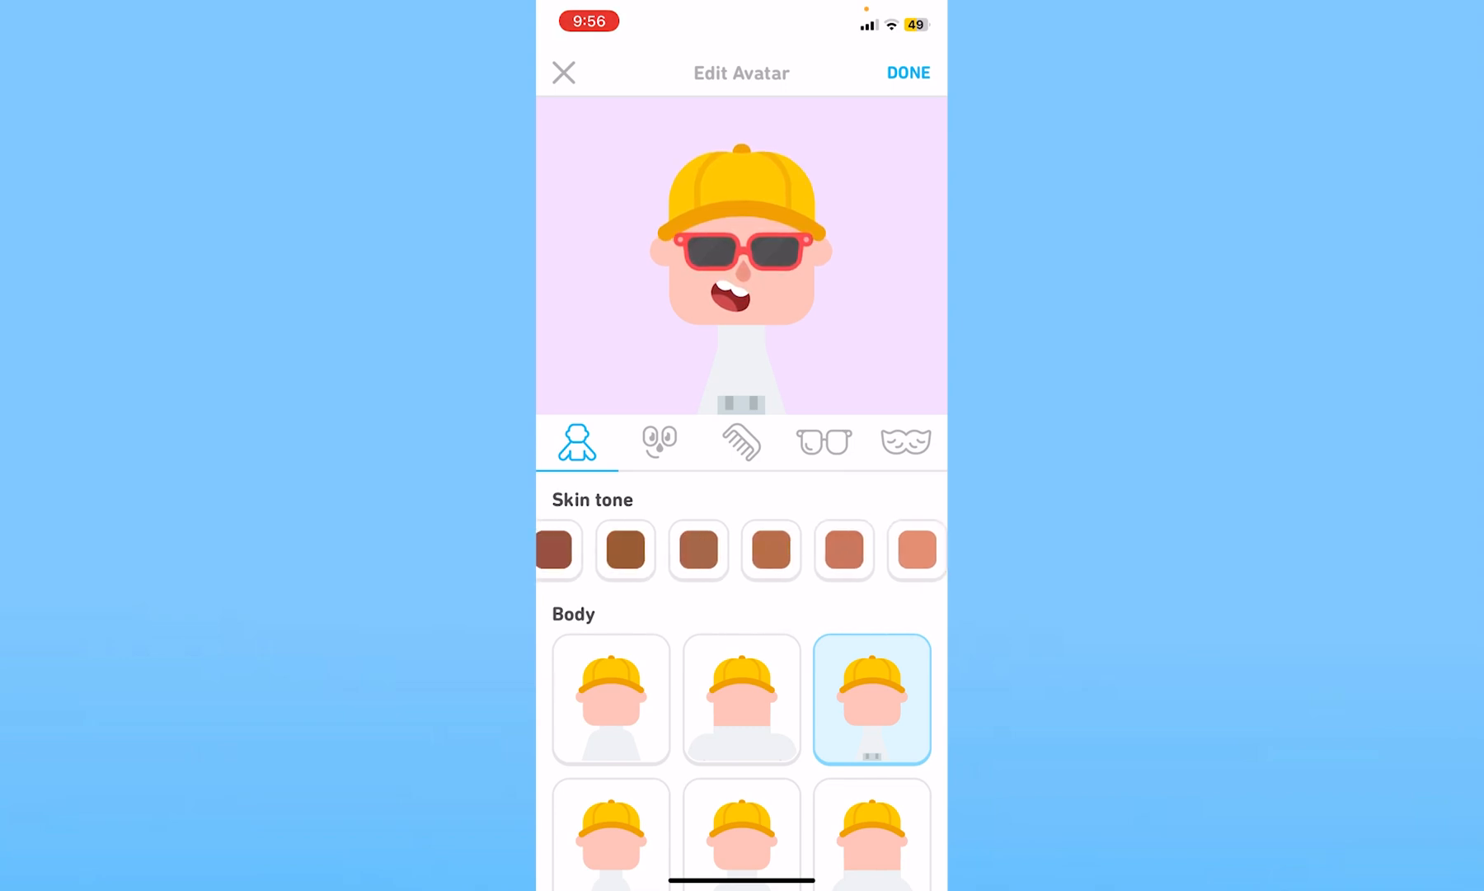
pyautogui.hscroll(-3)
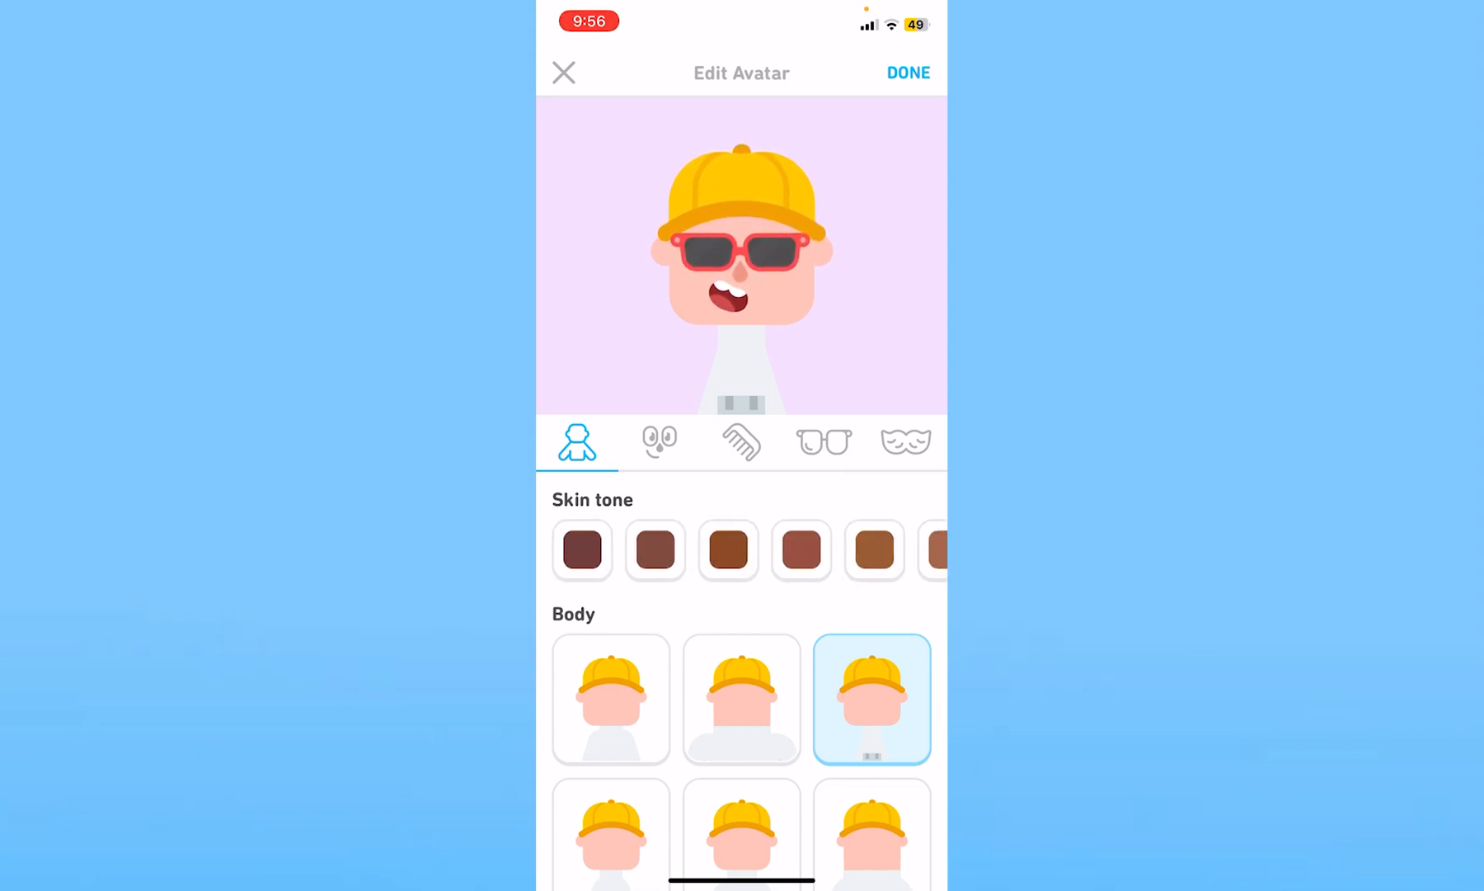
pyautogui.click(906, 72)
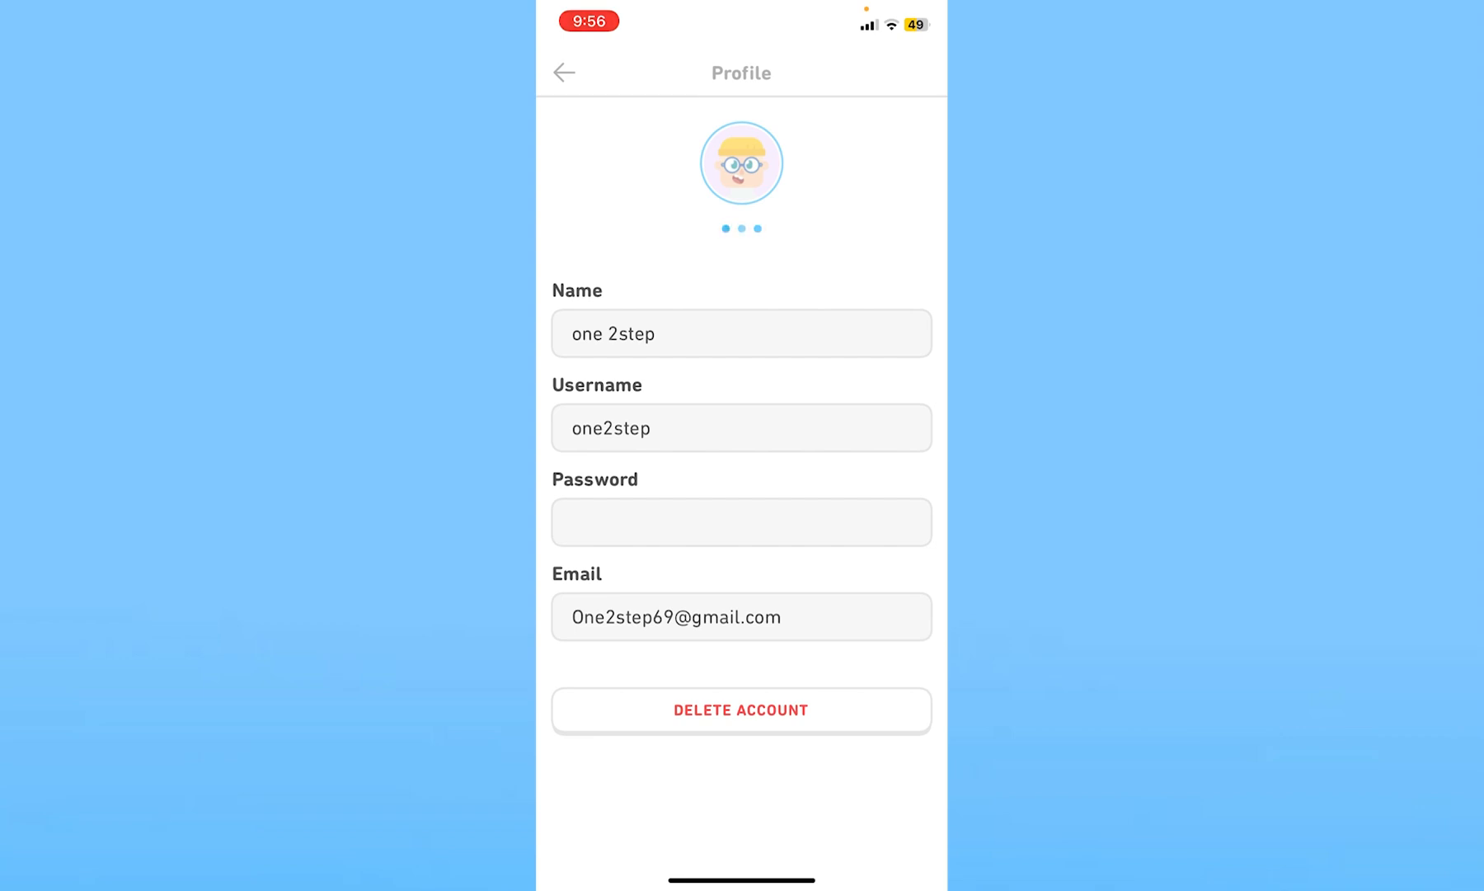
# View the updated capped, sunglassed avatar on Profile, then leave Settings back to the home lesson path.
pyautogui.click(740, 161)
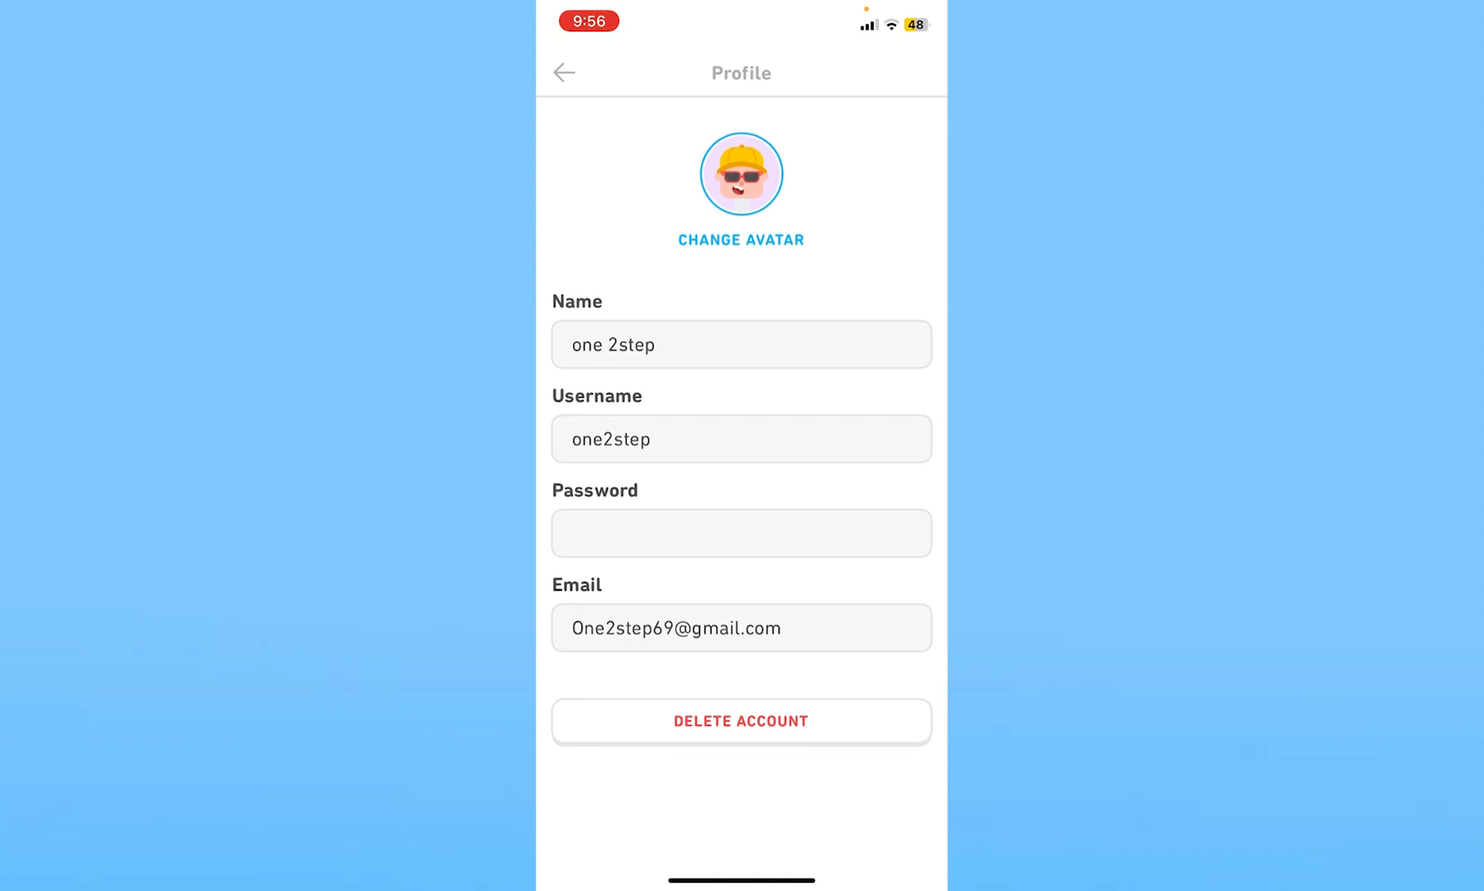
pyautogui.click(565, 73)
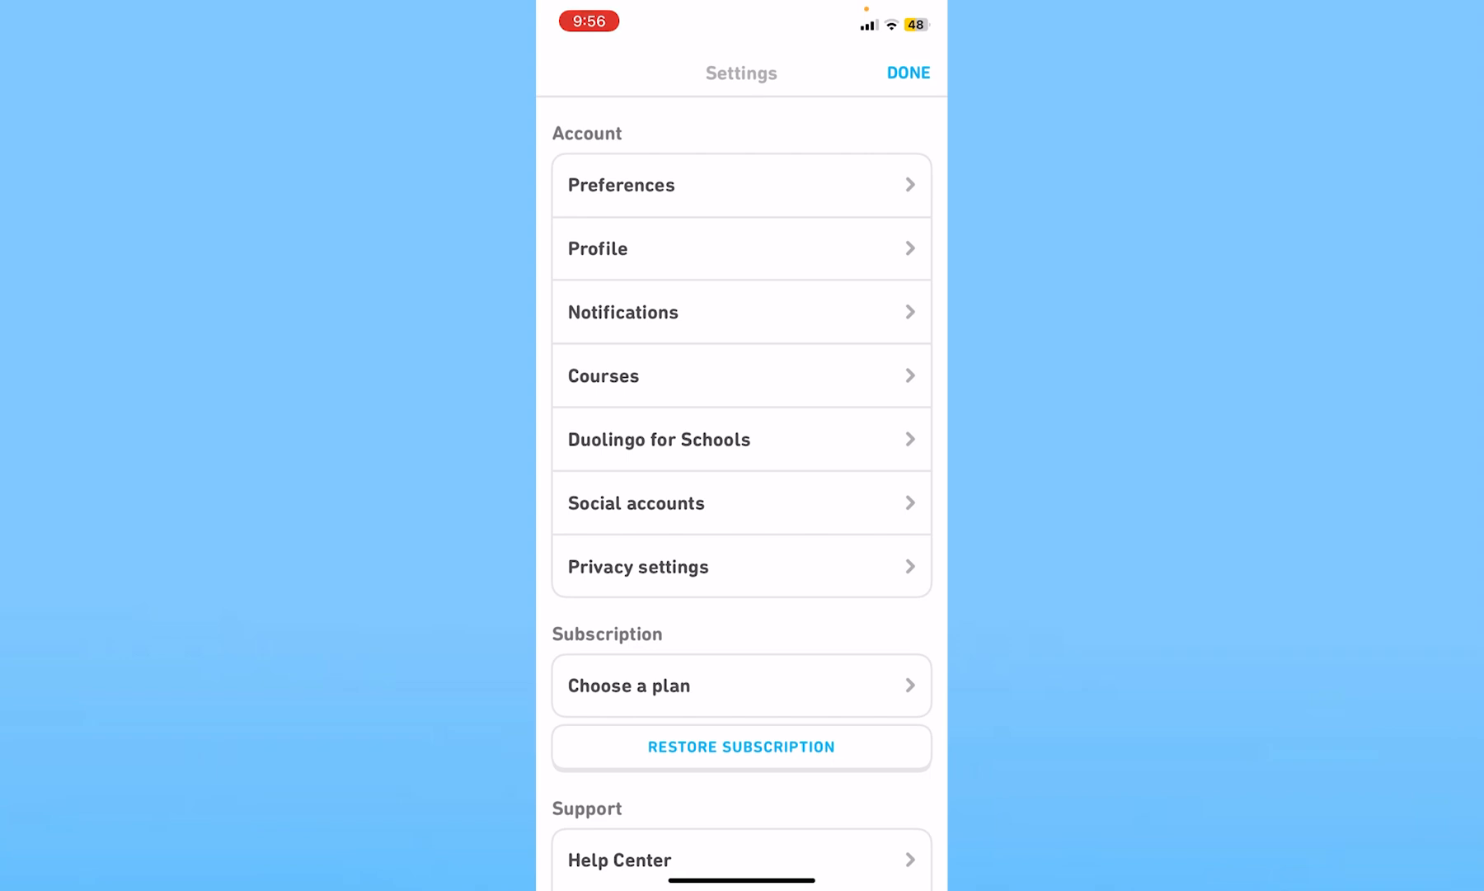
pyautogui.click(906, 72)
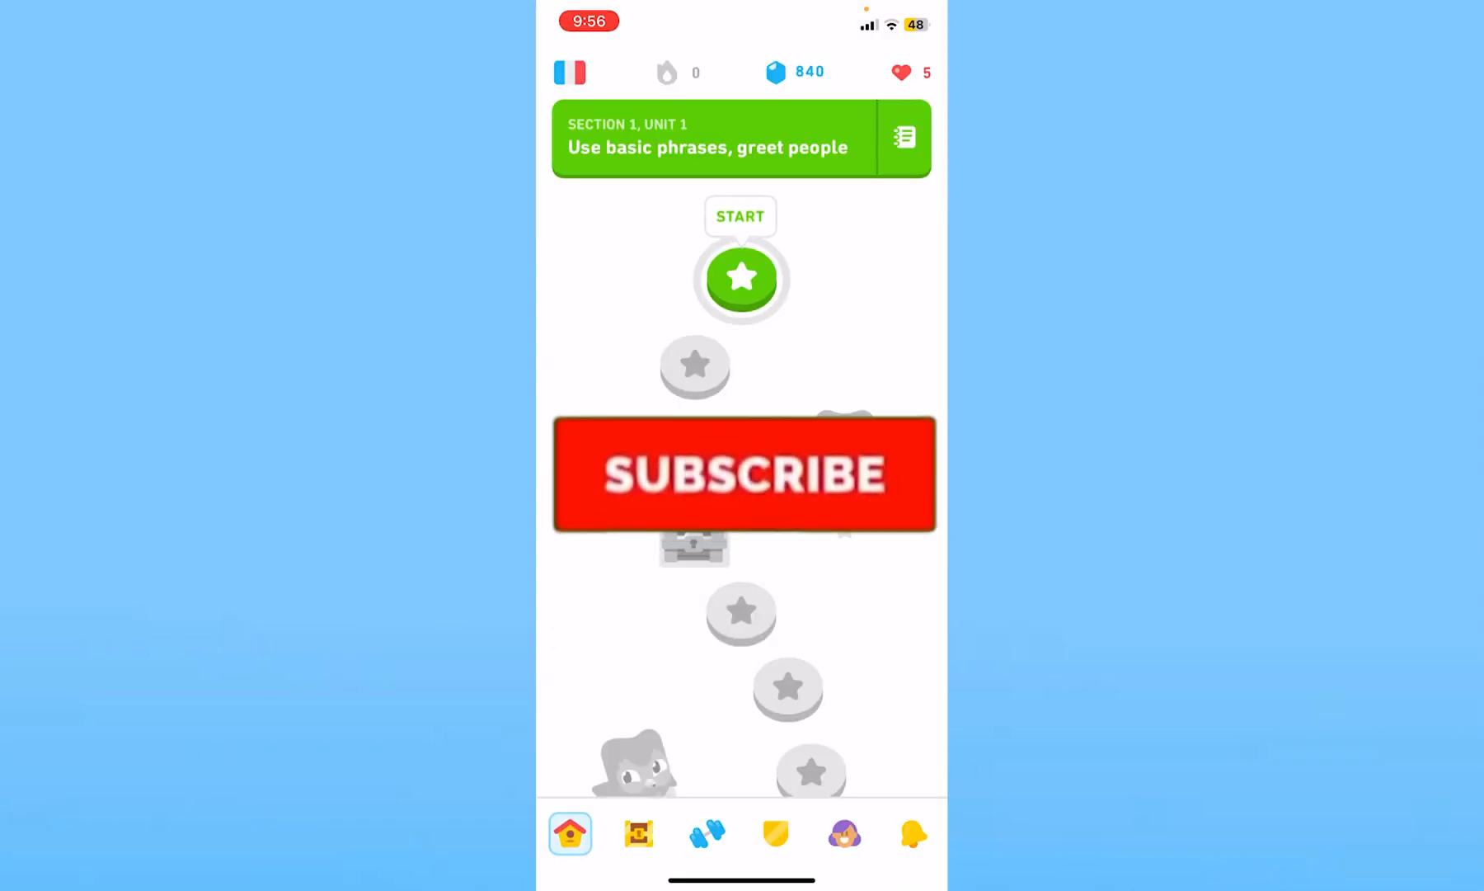
pyautogui.click(744, 474)
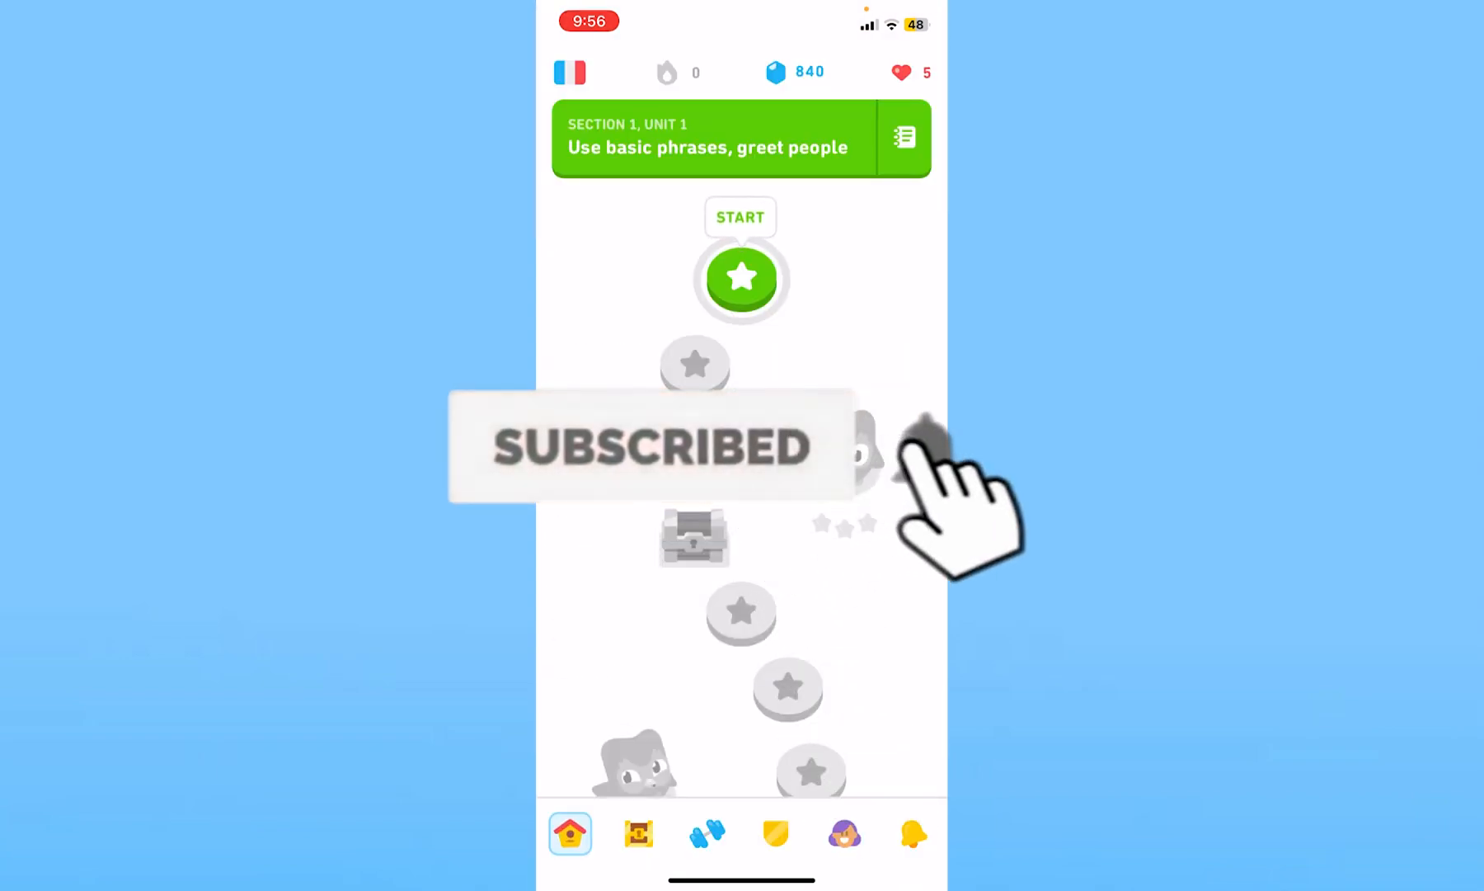